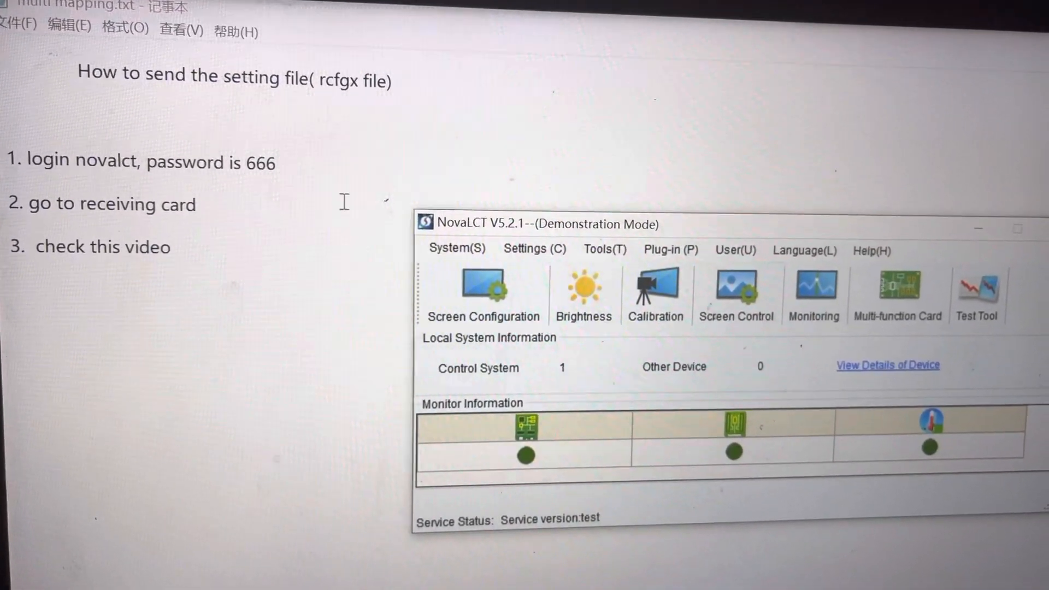
pyautogui.moveTo(482, 288)
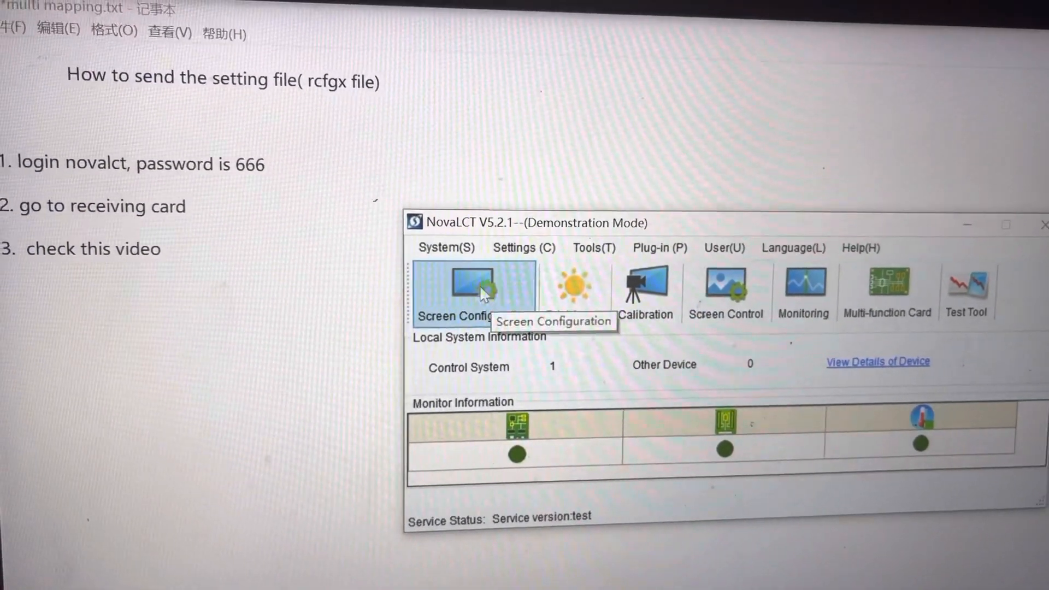
# - Start Configure Screen under Screen Configuration and reach the Receiving Card settings page
pyautogui.click(472, 284)
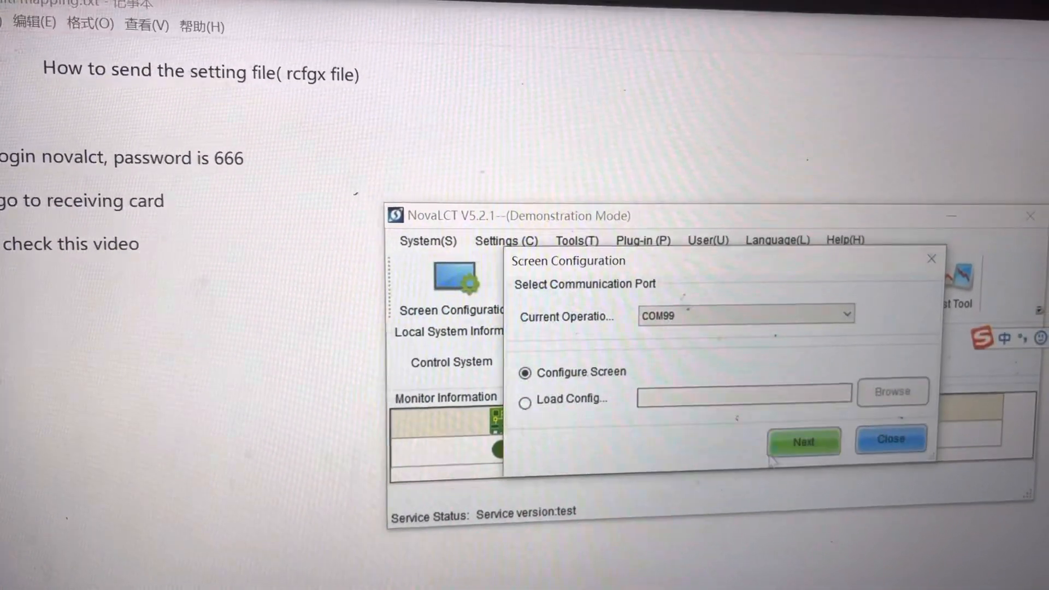
pyautogui.click(804, 441)
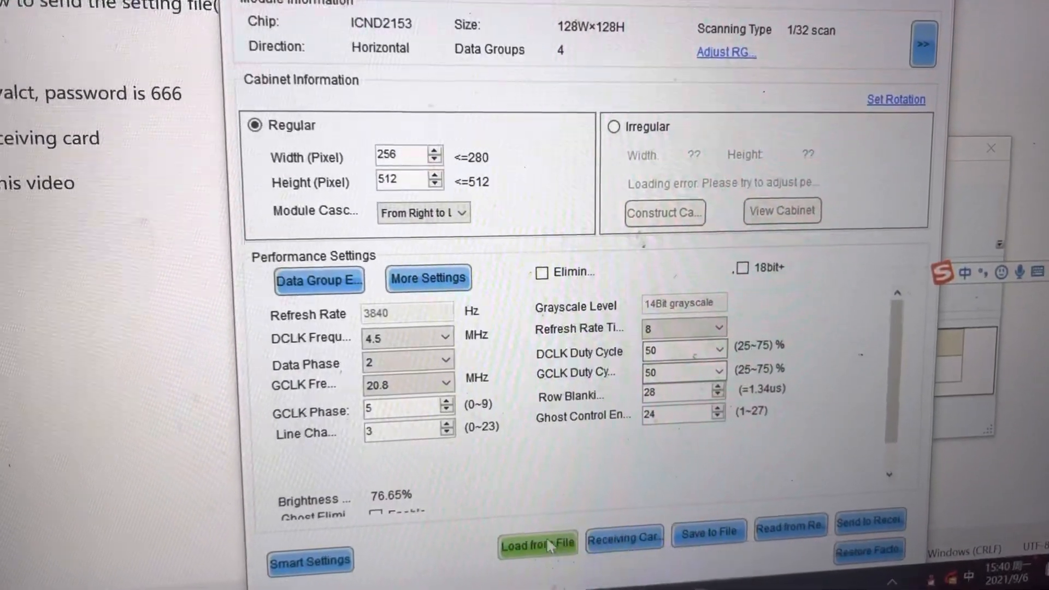
# - Load the P3.91-OUT-500X1000-4680 .rcfgx file into the receiving card settings
pyautogui.click(537, 543)
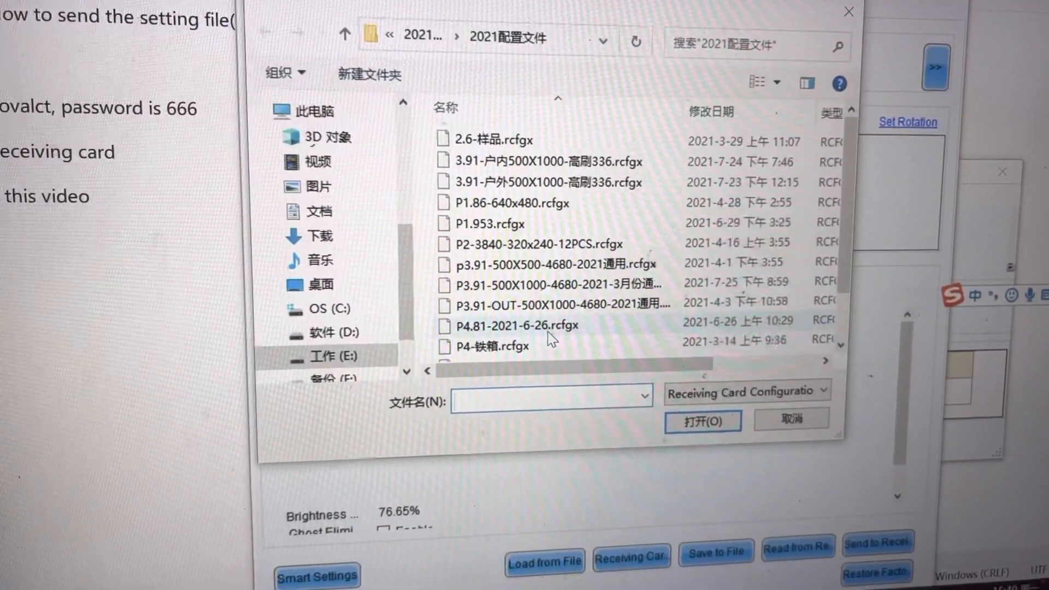
pyautogui.click(557, 305)
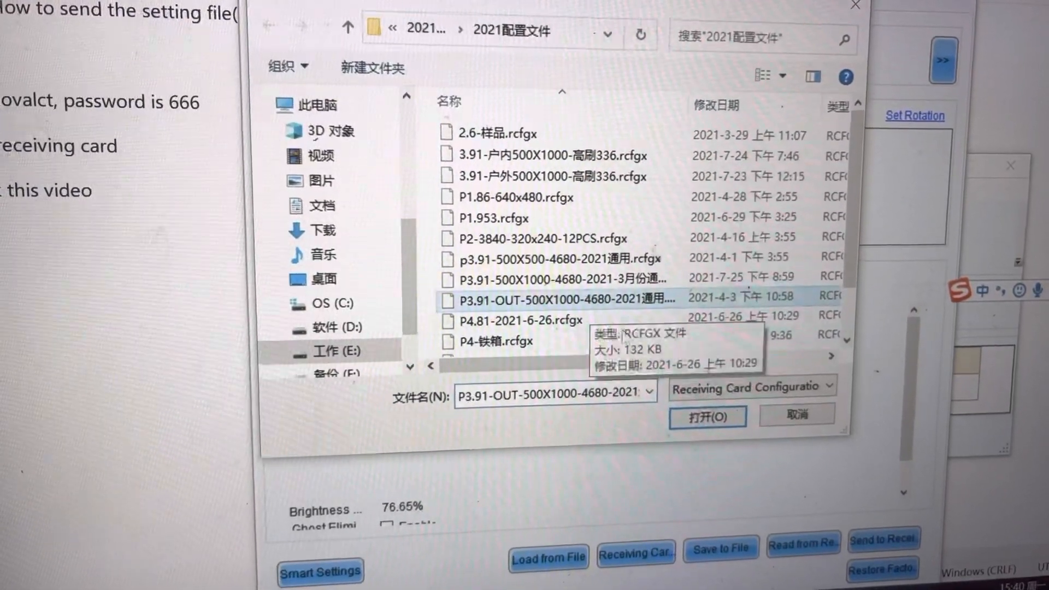
pyautogui.click(706, 415)
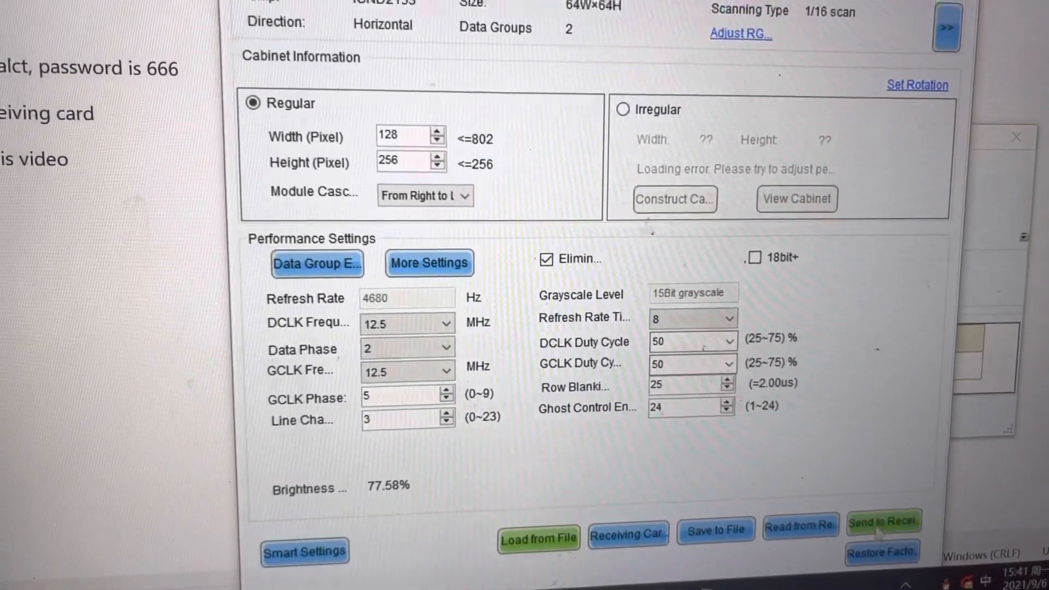
# - Open the Send to Receiving Card dialog targeting all receiving cards
pyautogui.click(883, 521)
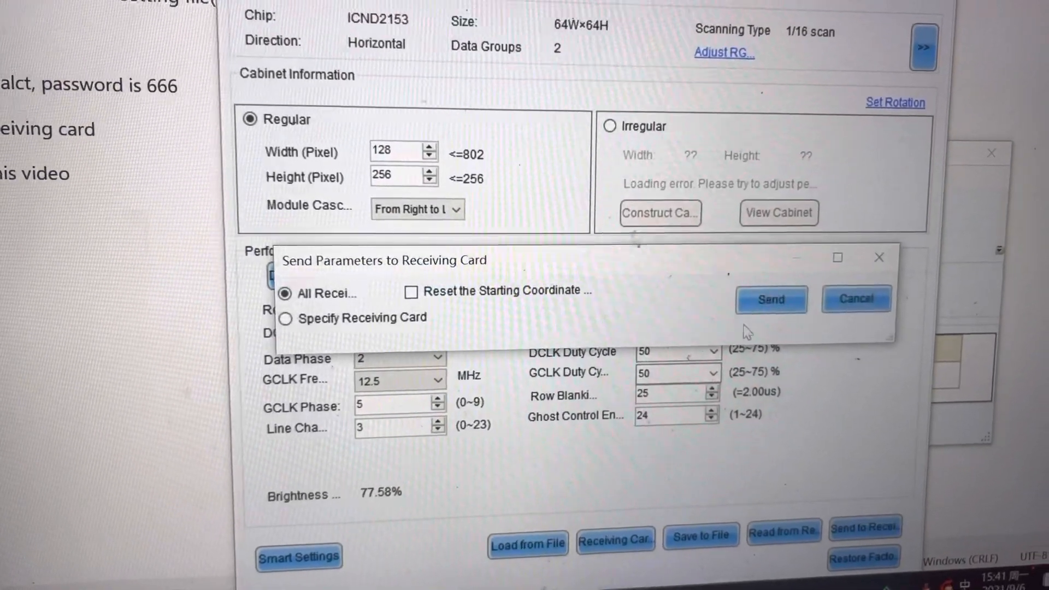